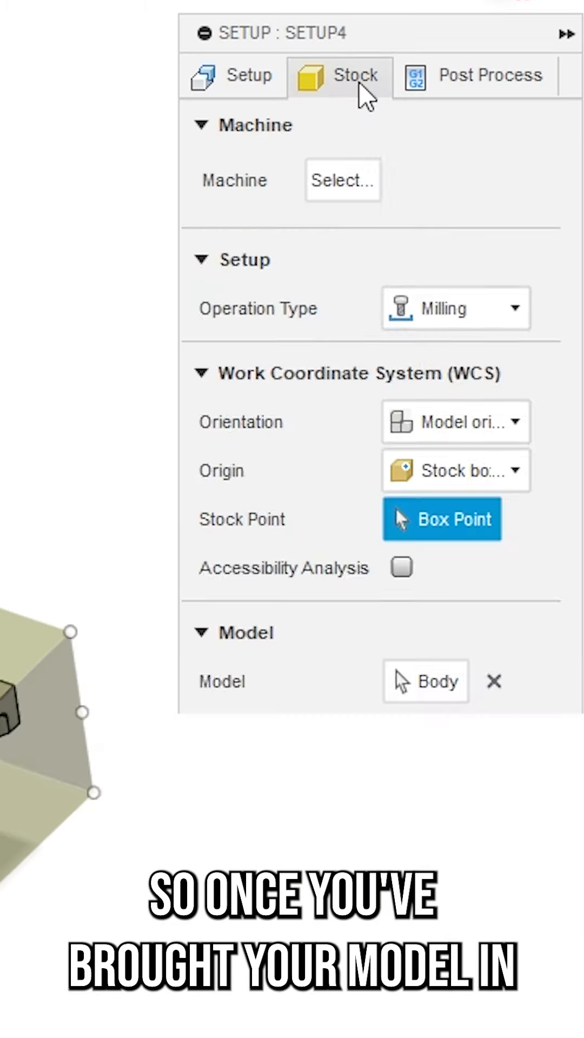
Set stock offsets to 5 mm side, 3 mm top, 4 mm bottom, rounded up to 1 mm
left_click(340, 75)
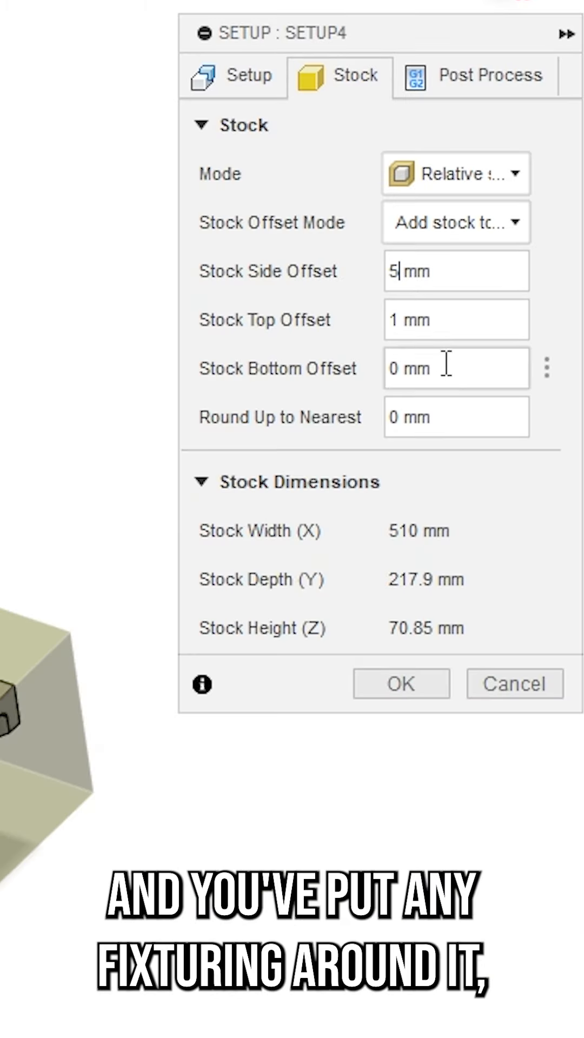
type("3")
left_click(456, 368)
type("4")
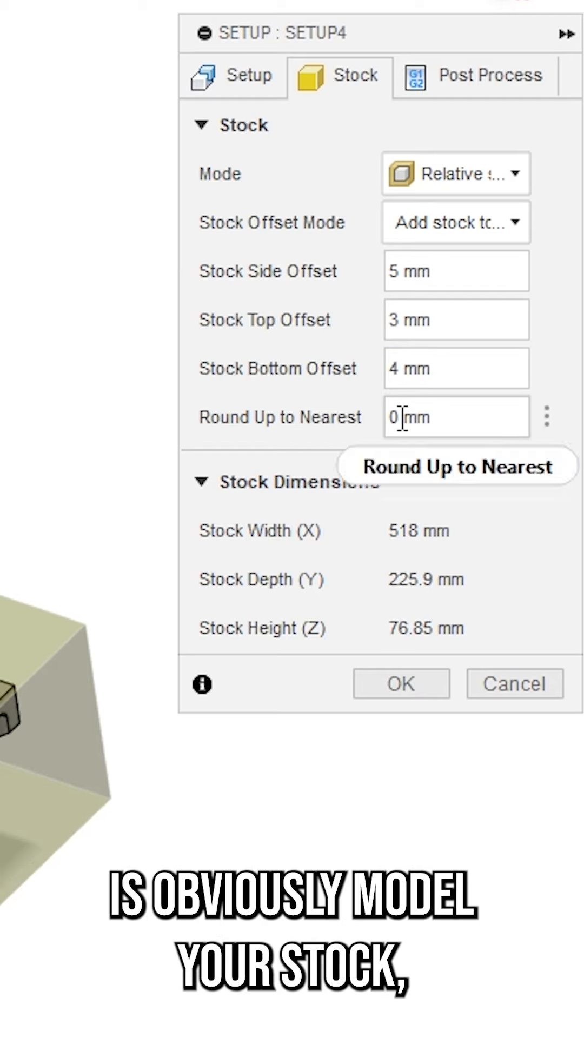
type("1")
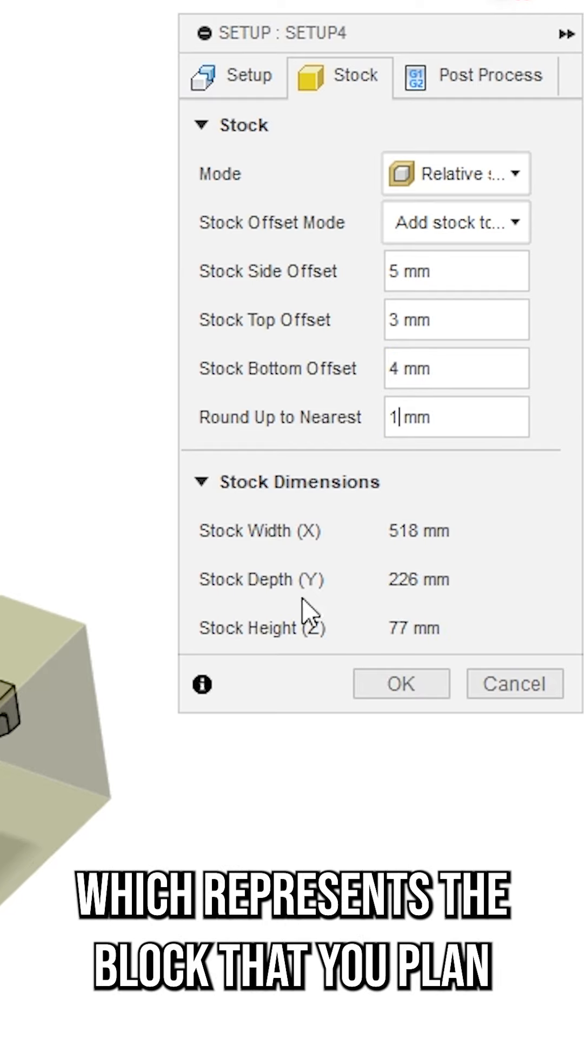
left_click(401, 682)
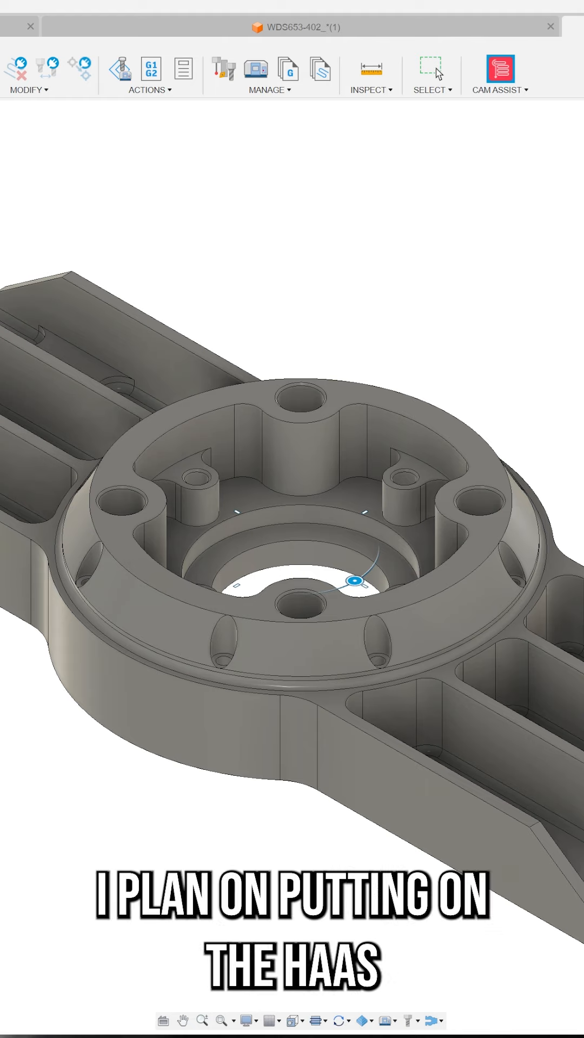
Open the CloudNC CAM Assist dialog from the Manufacture toolbar
left_click(497, 69)
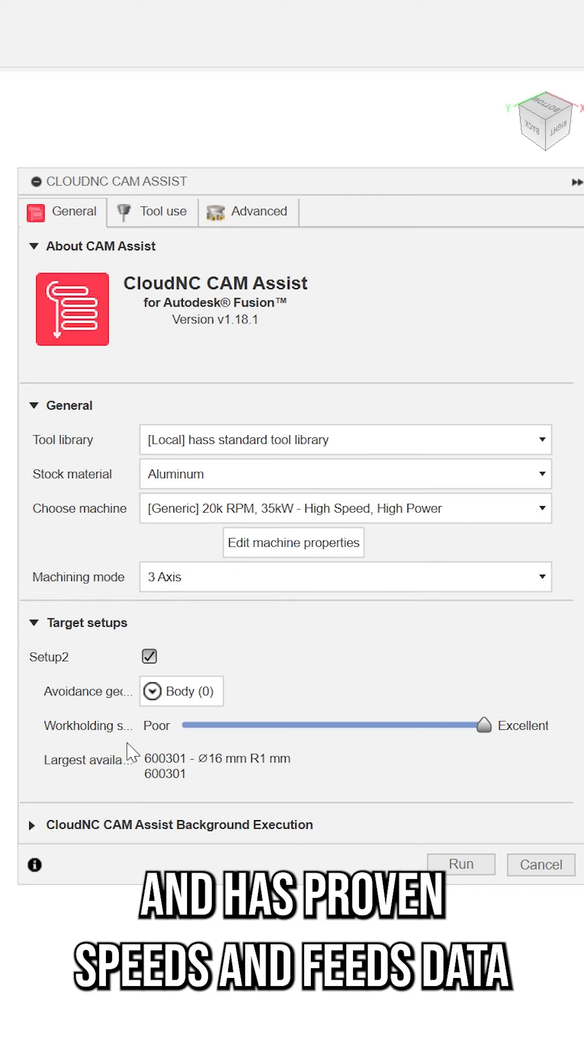
mouse_move(443, 752)
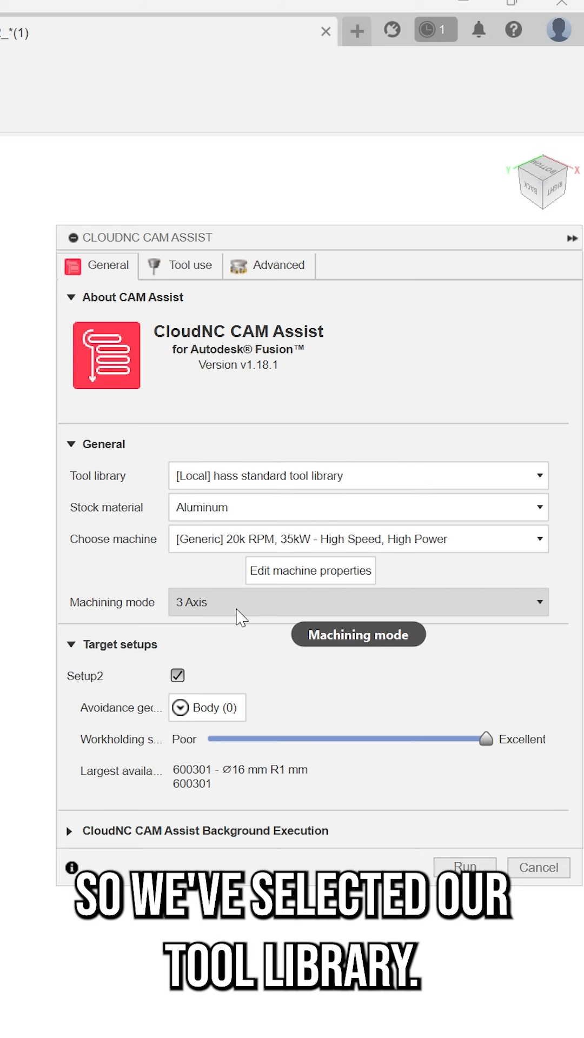
mouse_move(165, 775)
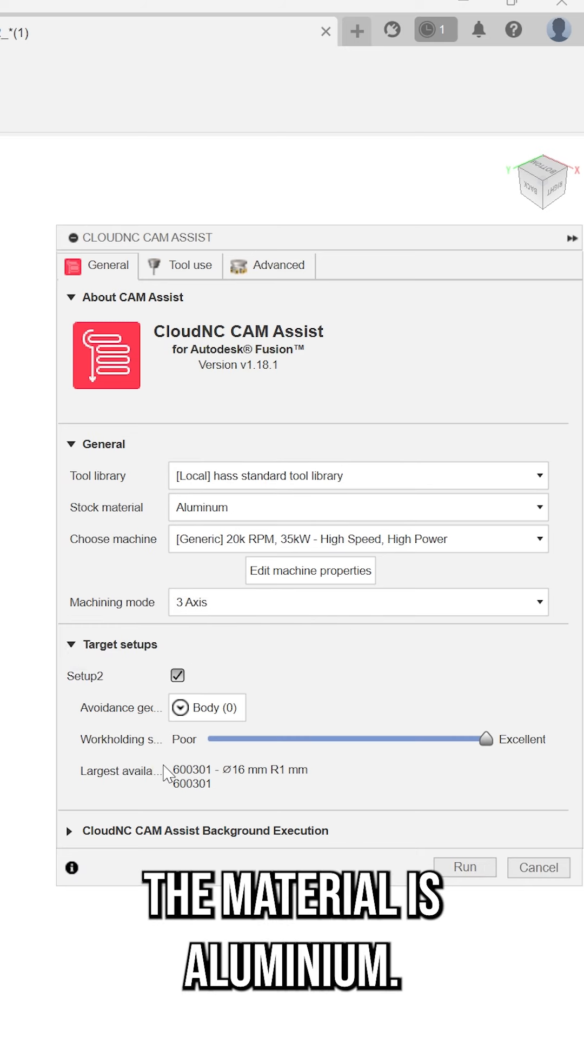
mouse_move(450, 765)
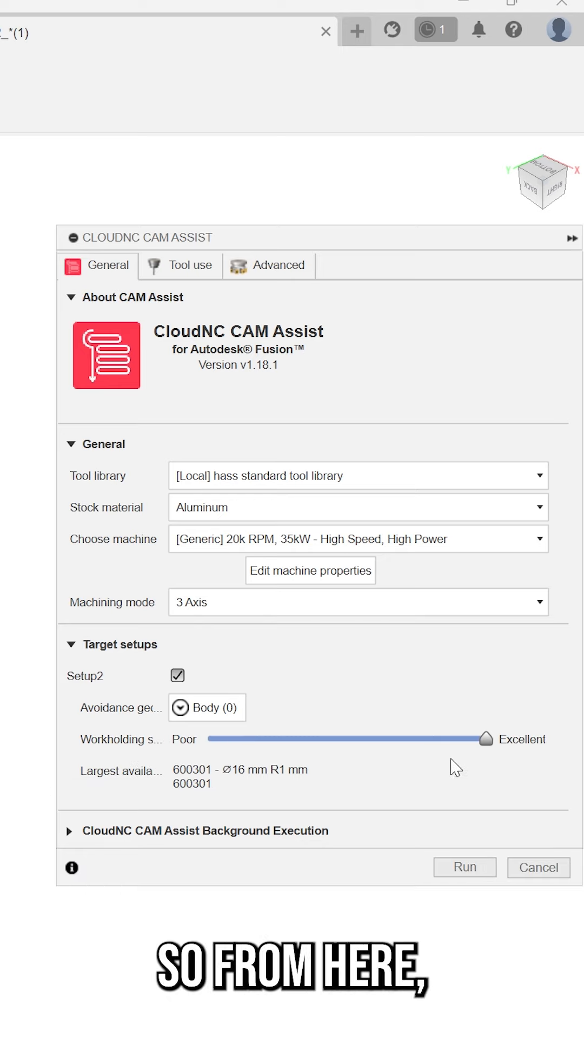
Run CAM Assist, then simulate the toolpaths to see 0:35:21 machining time
left_click(463, 867)
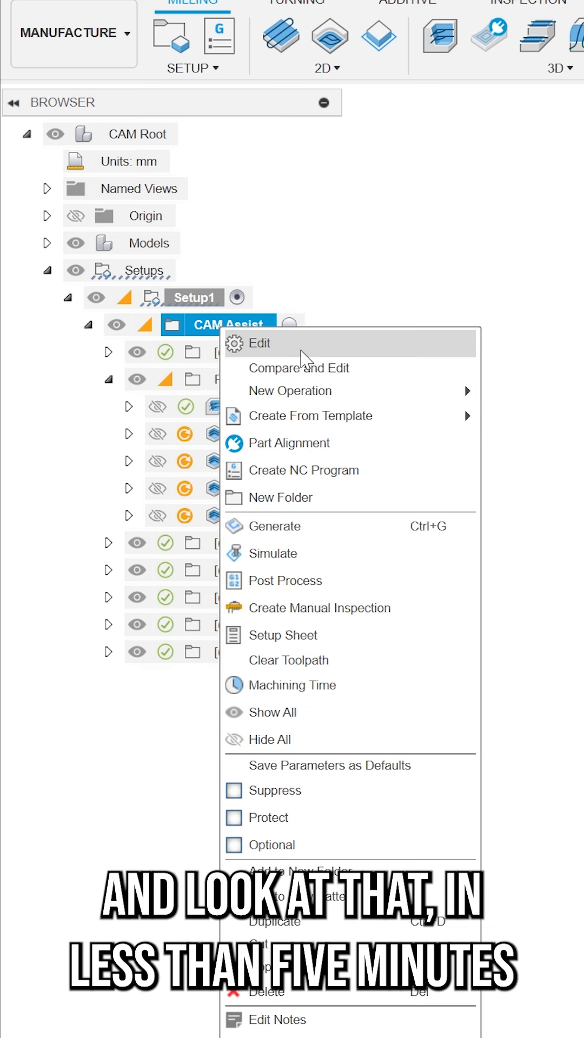
mouse_move(285, 554)
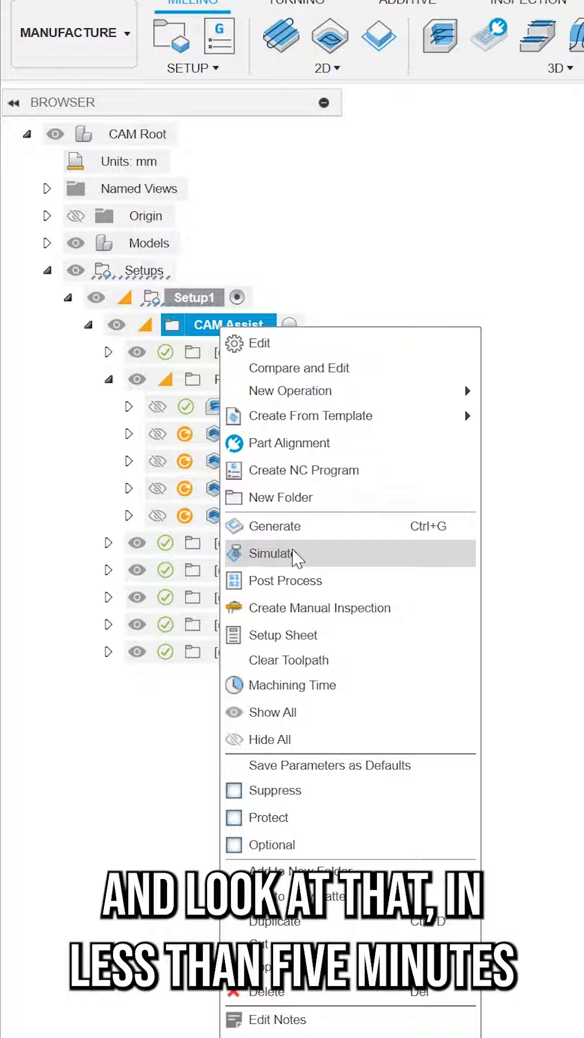
left_click(277, 553)
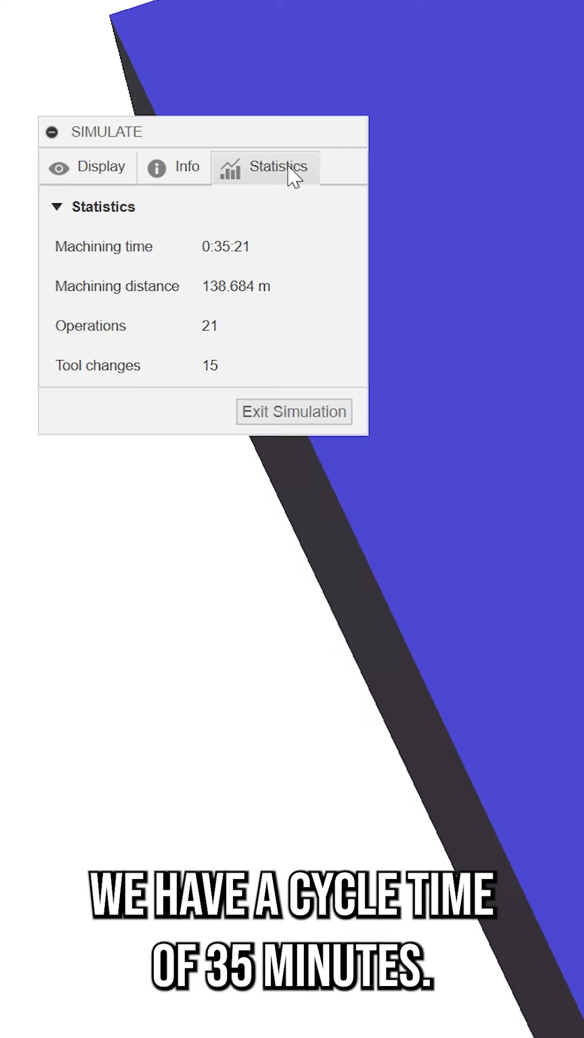